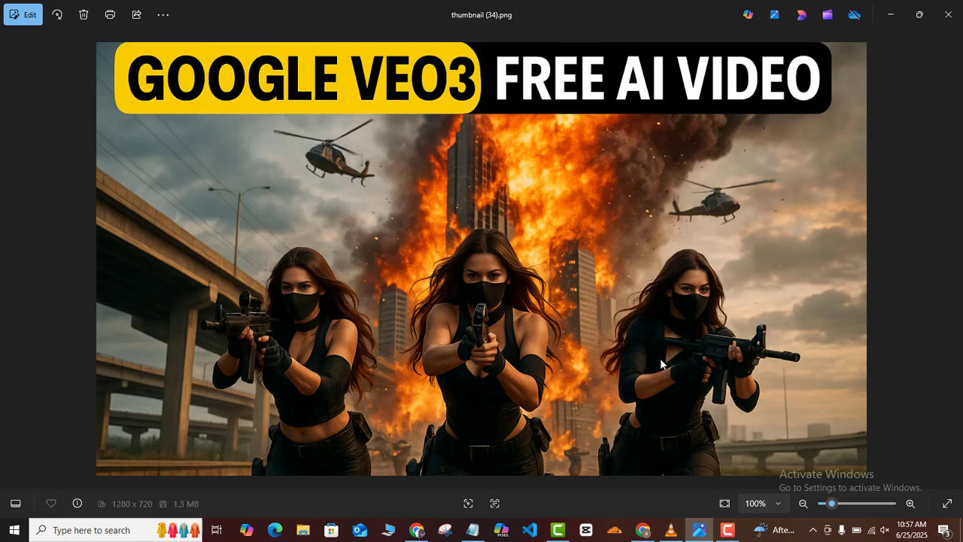
pyautogui.moveTo(719, 316)
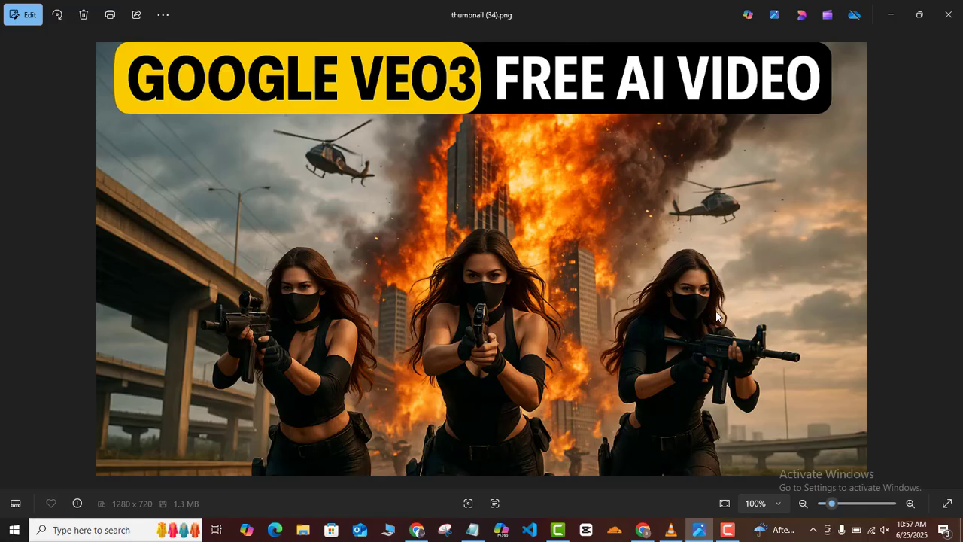
pyautogui.moveTo(609, 304)
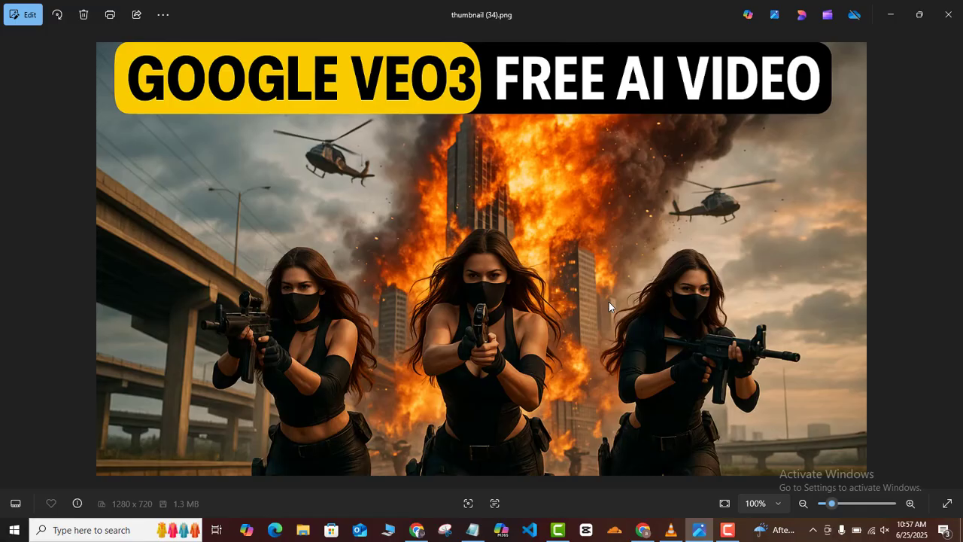
pyautogui.moveTo(891, 15)
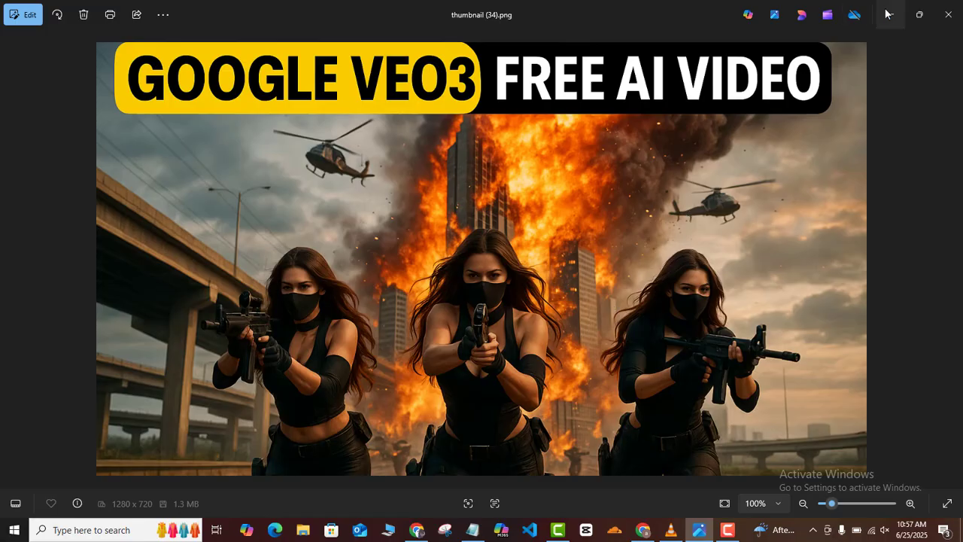
# Close the thumbnail image viewer, returning to the Windows desktop
pyautogui.click(948, 15)
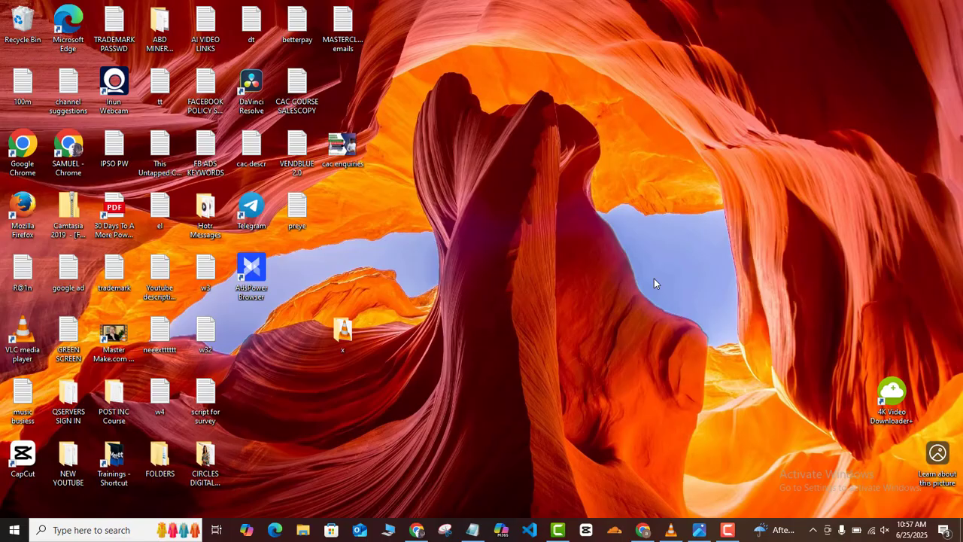
pyautogui.moveTo(661, 404)
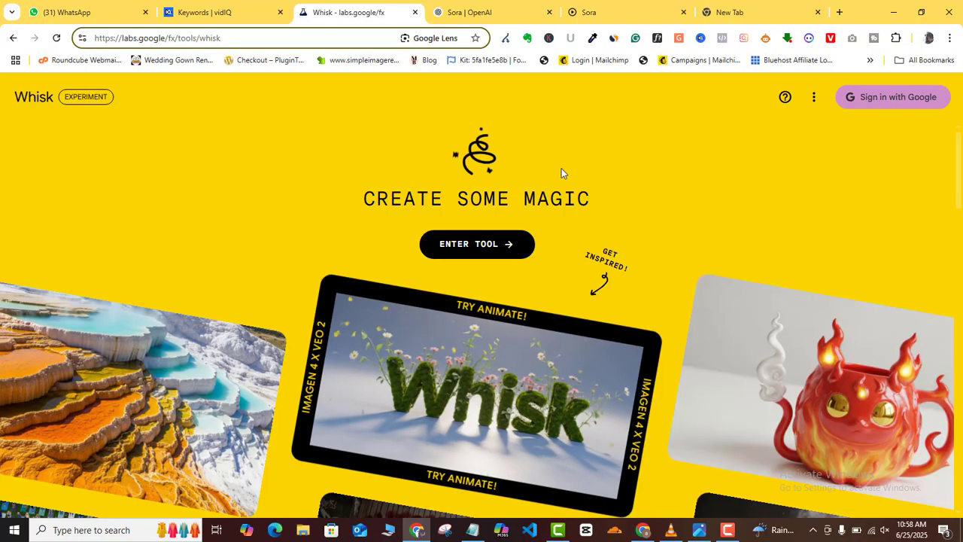
pyautogui.moveTo(477, 244)
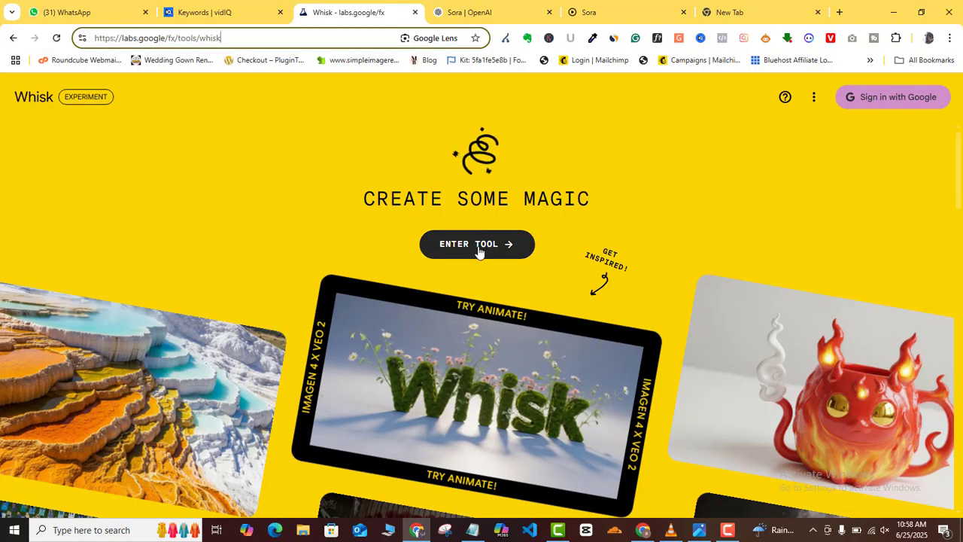
# Enter Whisk with the first Google account and accept the privacy policy to reach the workspace
pyautogui.click(892, 97)
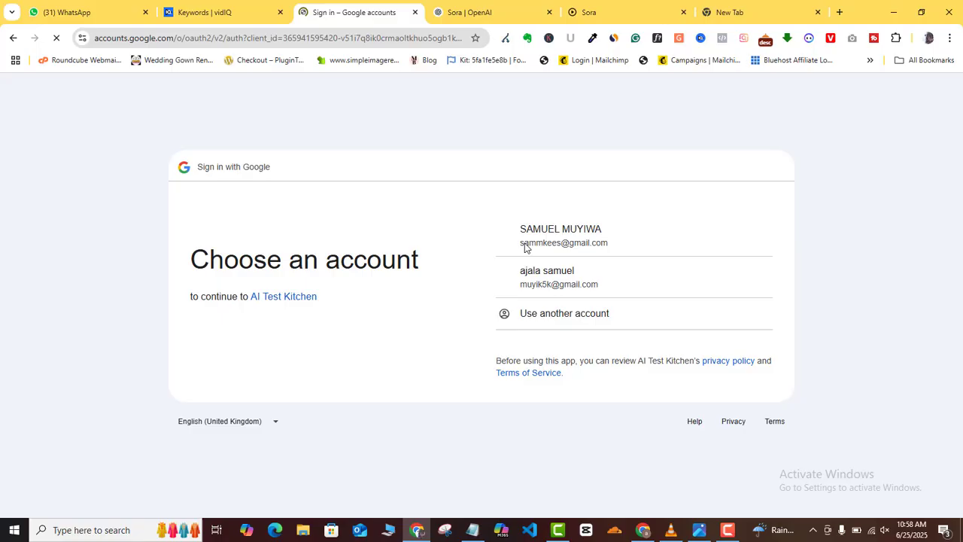
pyautogui.click(559, 235)
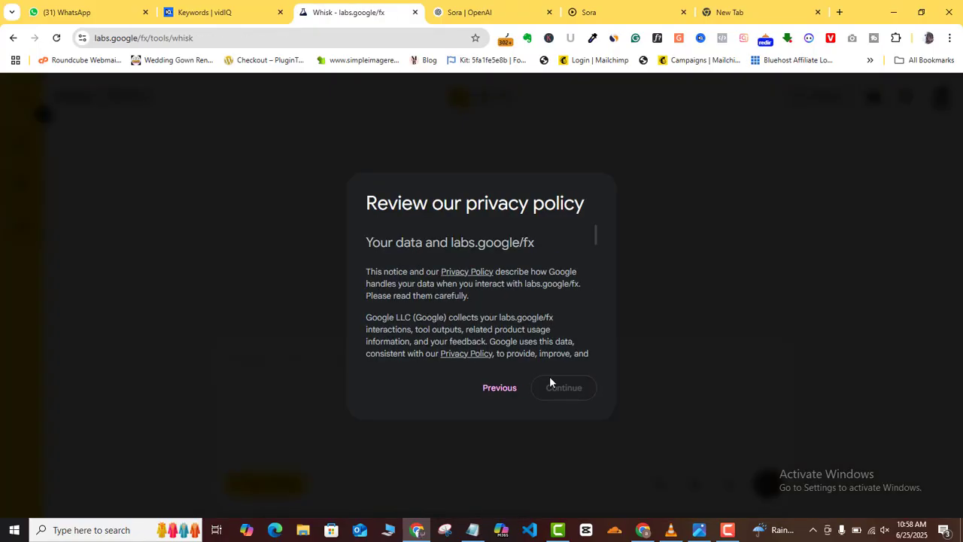
pyautogui.moveTo(590, 390)
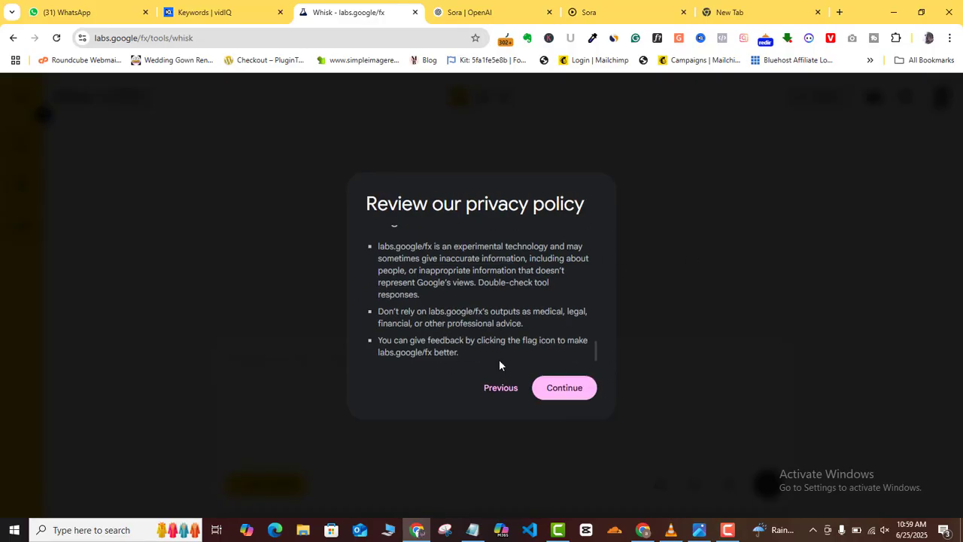
pyautogui.click(565, 388)
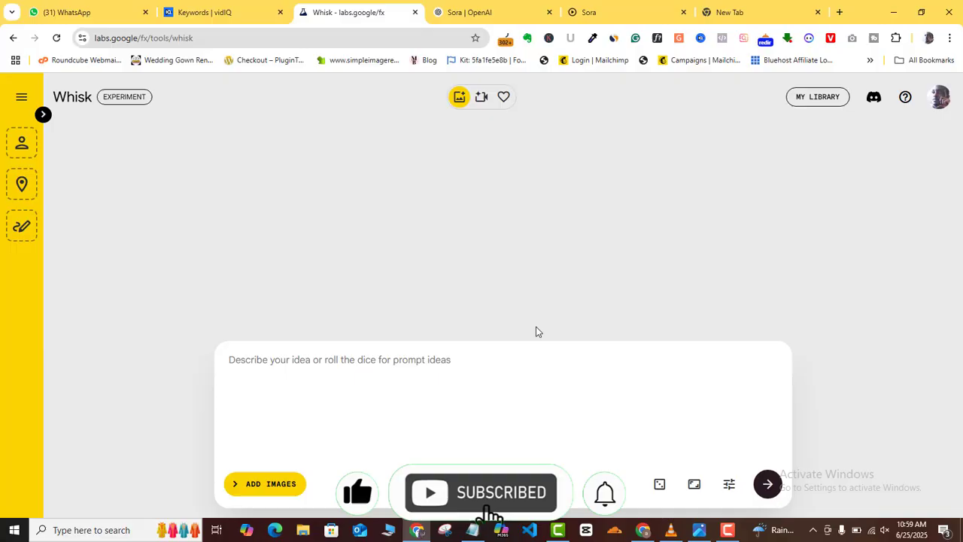
pyautogui.moveTo(488, 286)
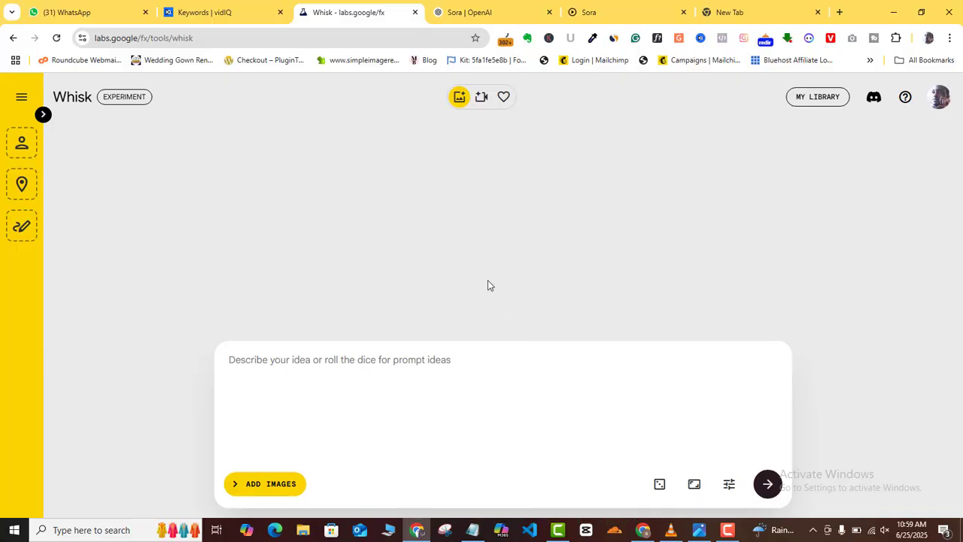
pyautogui.moveTo(337, 229)
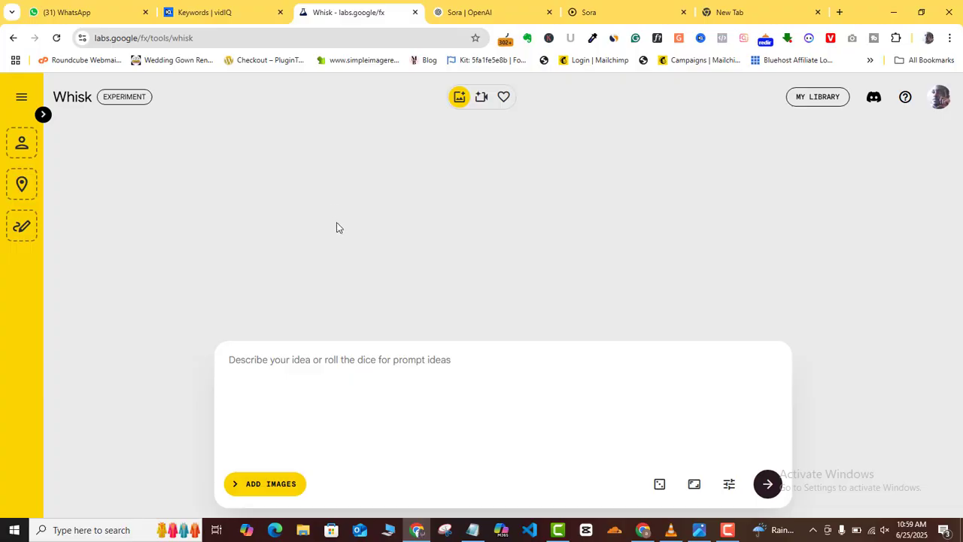
pyautogui.moveTo(265, 487)
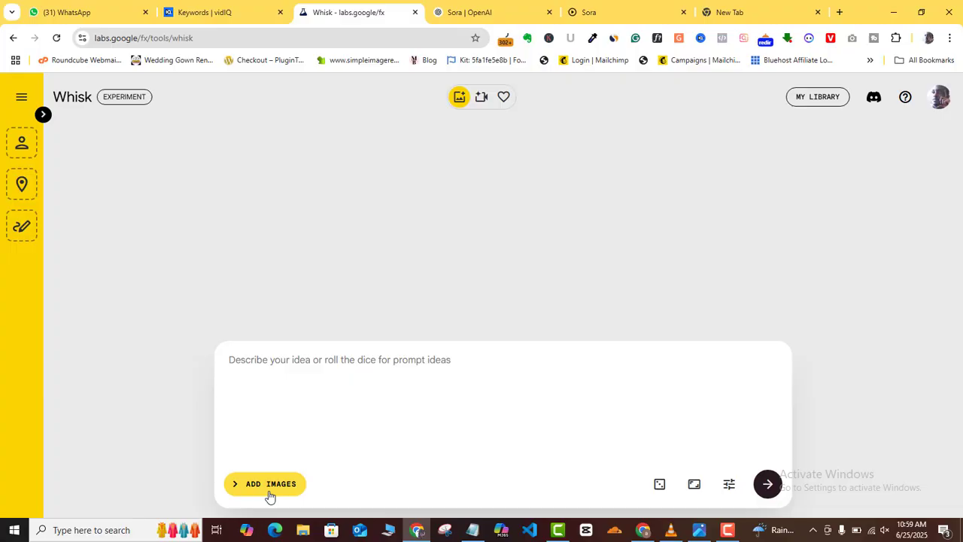
# Reveal the Subject, Scene and Style slots and start uploading the thumbnail as the Subject image
pyautogui.click(271, 483)
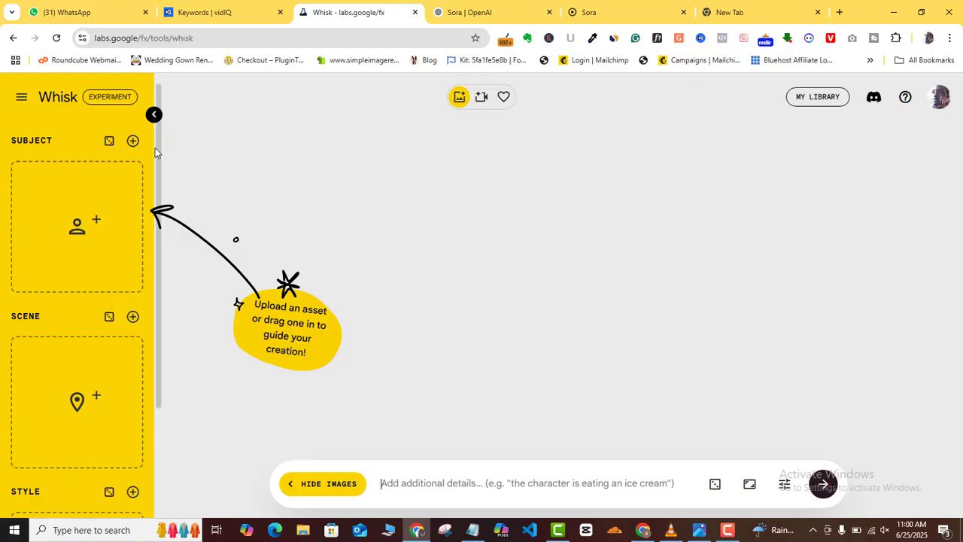
pyautogui.scroll(-3)
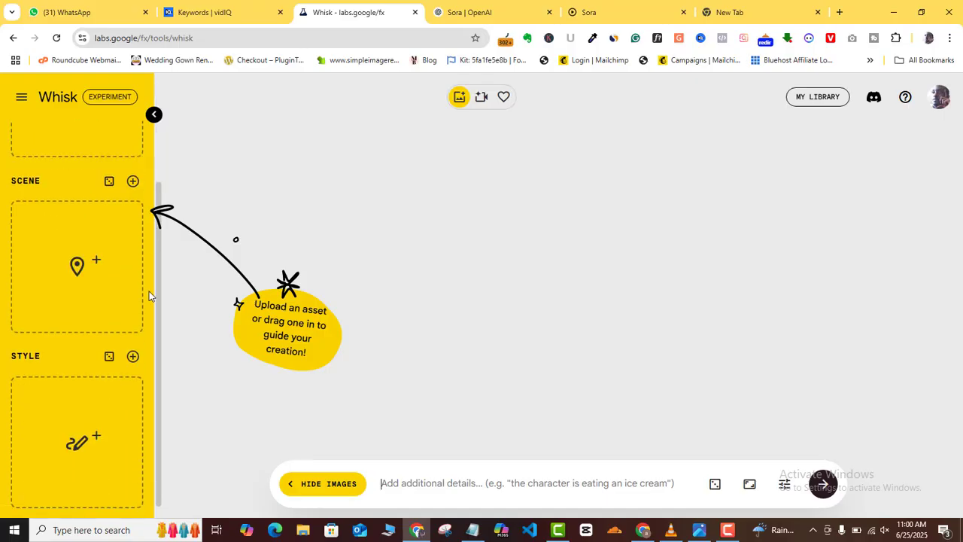
pyautogui.scroll(3)
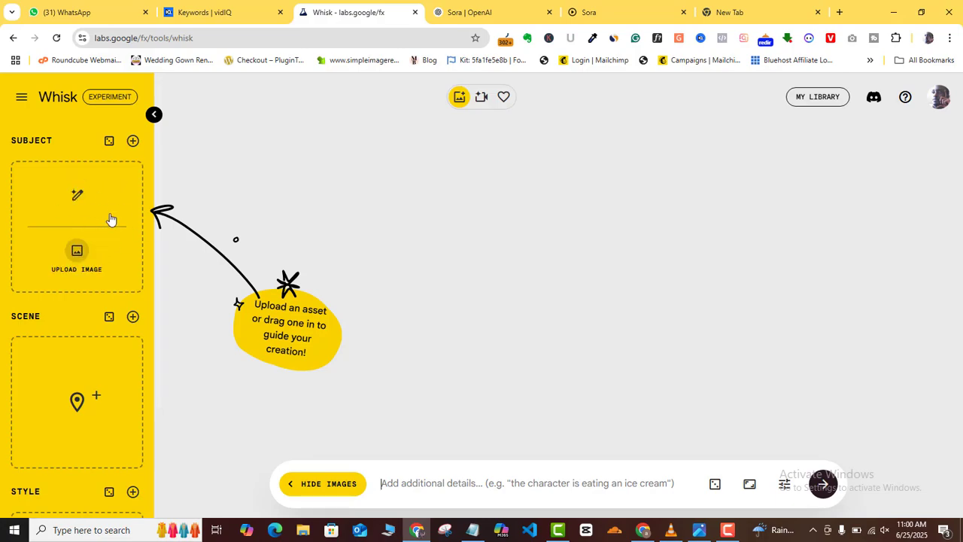
pyautogui.moveTo(101, 293)
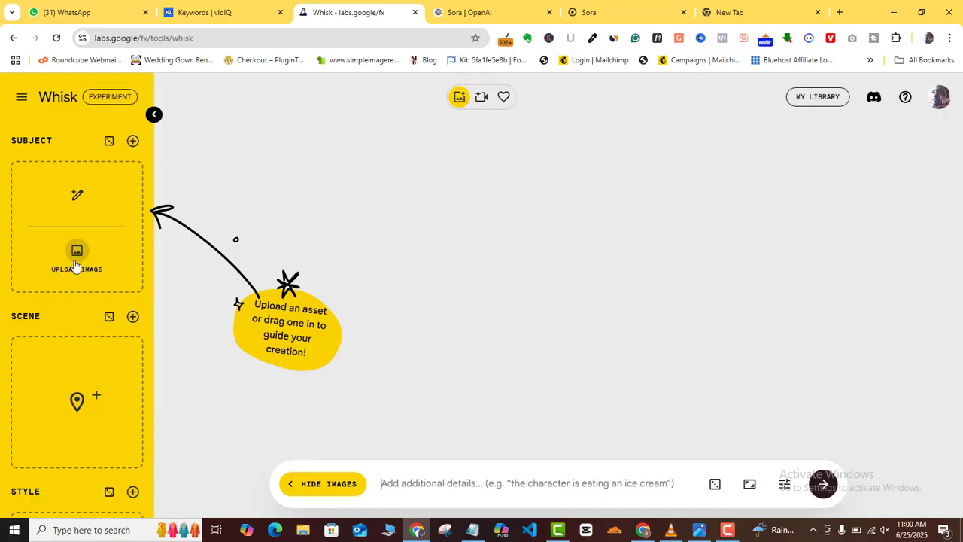
pyautogui.click(77, 259)
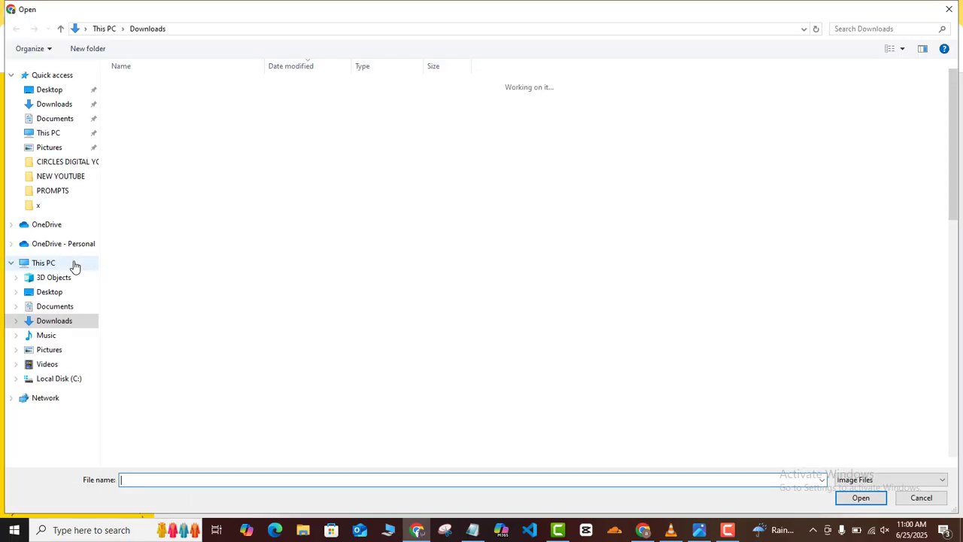
pyautogui.click(921, 497)
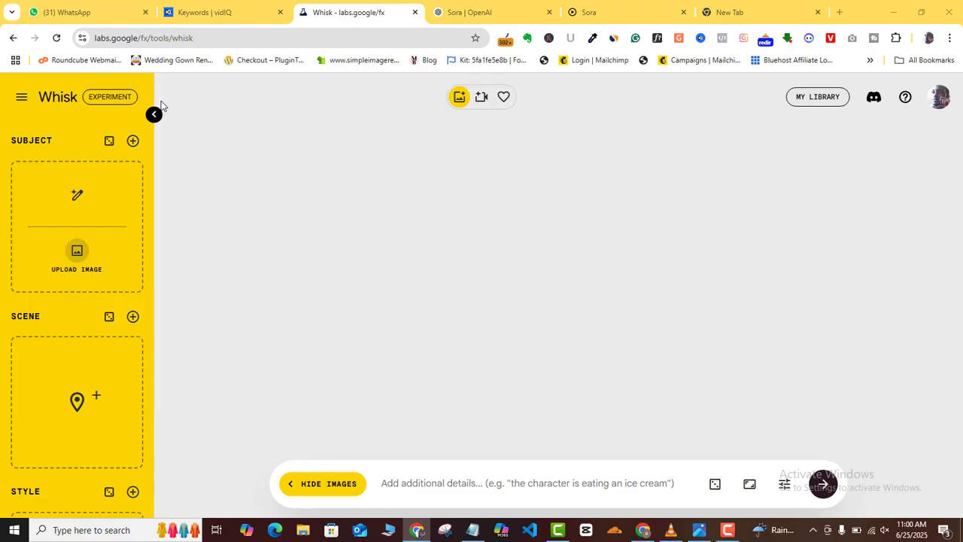
pyautogui.click(75, 255)
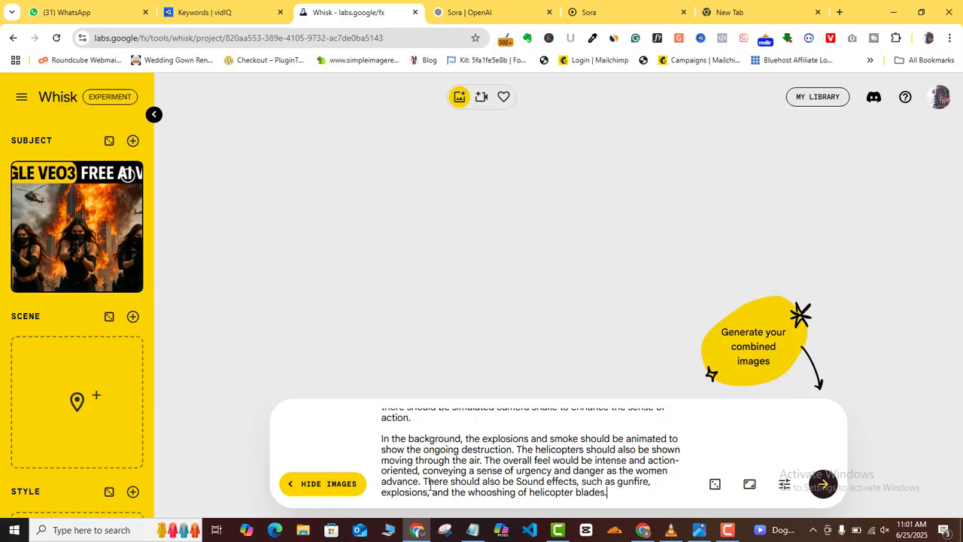
pyautogui.moveTo(244, 343)
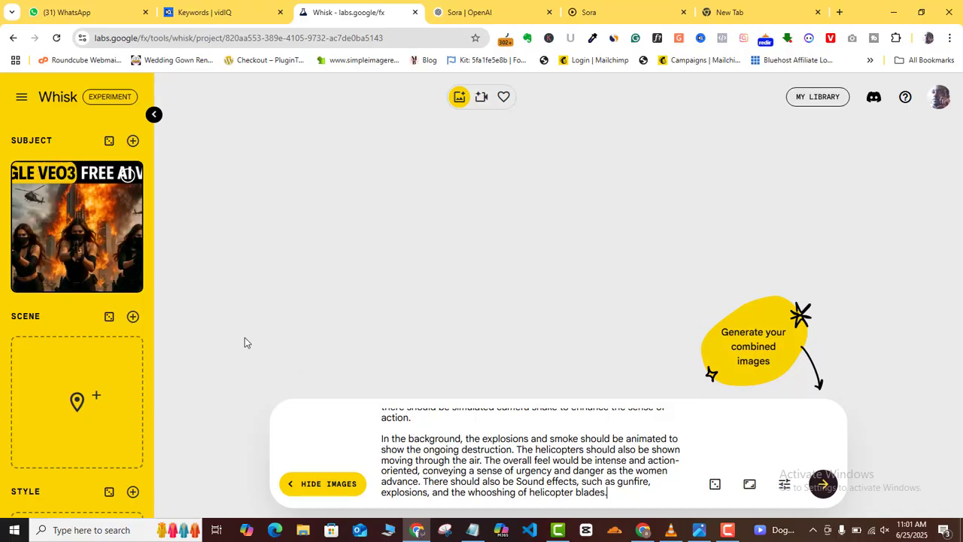
pyautogui.moveTo(259, 366)
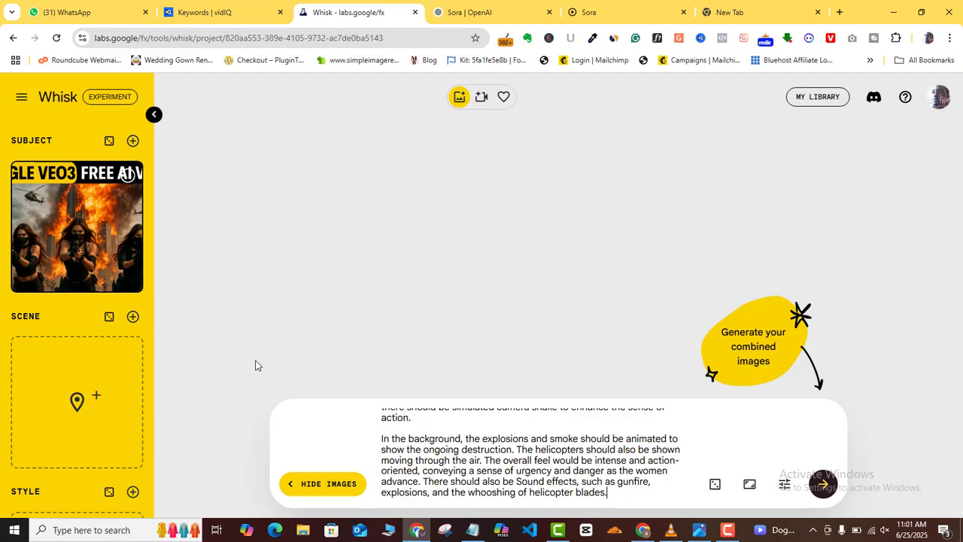
pyautogui.moveTo(76, 259)
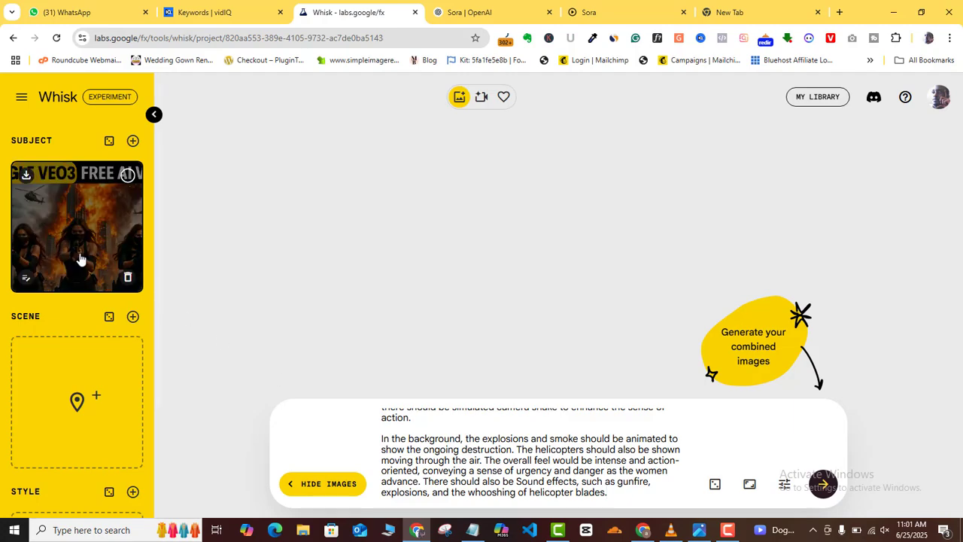
pyautogui.moveTo(216, 323)
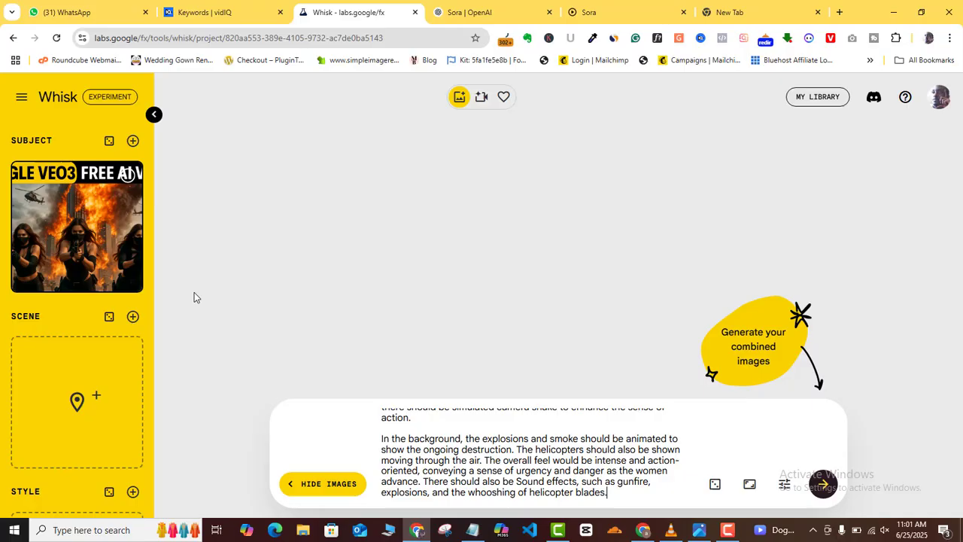
pyautogui.moveTo(232, 314)
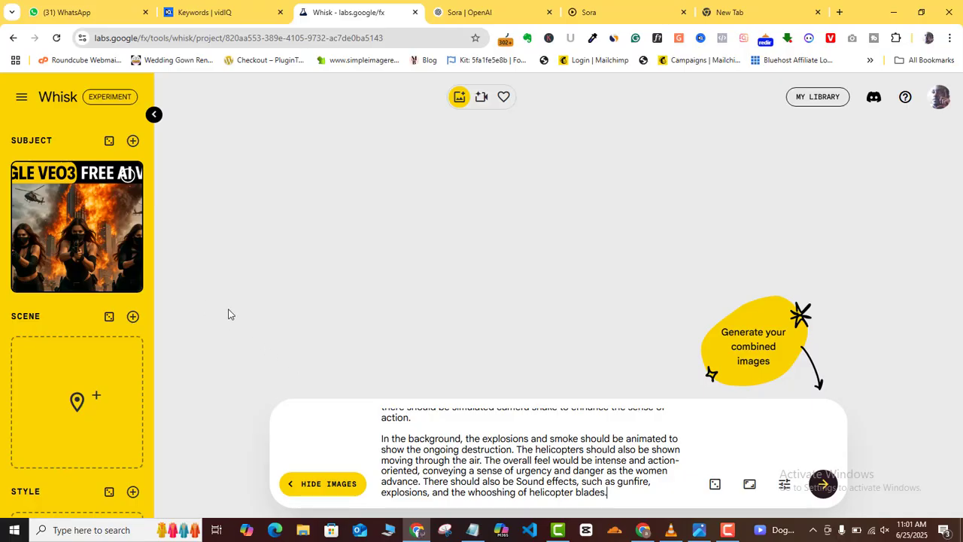
pyautogui.moveTo(43, 207)
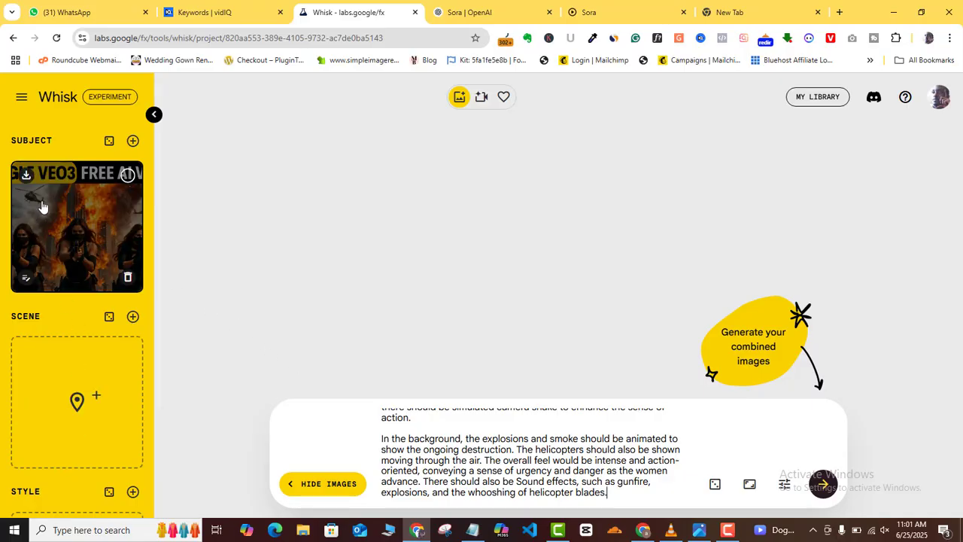
pyautogui.moveTo(27, 203)
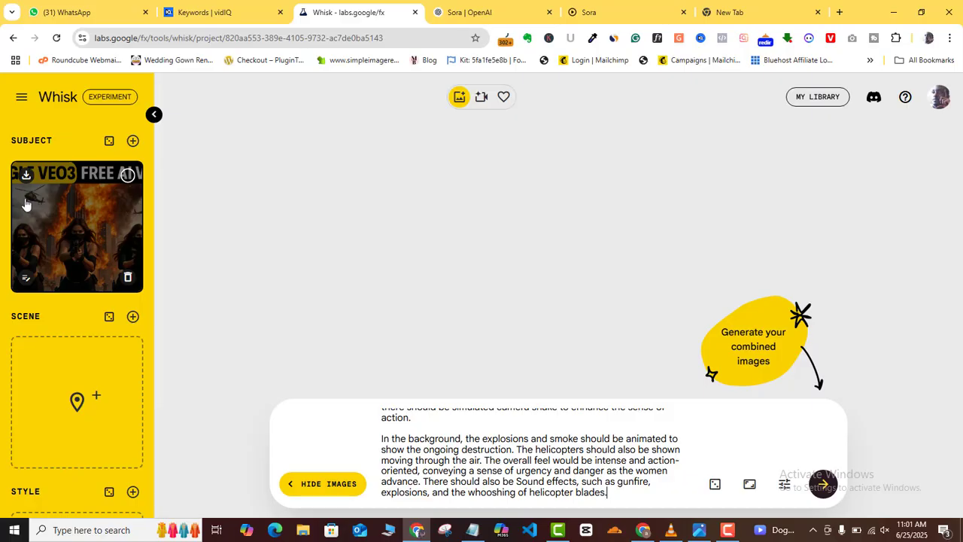
pyautogui.moveTo(257, 325)
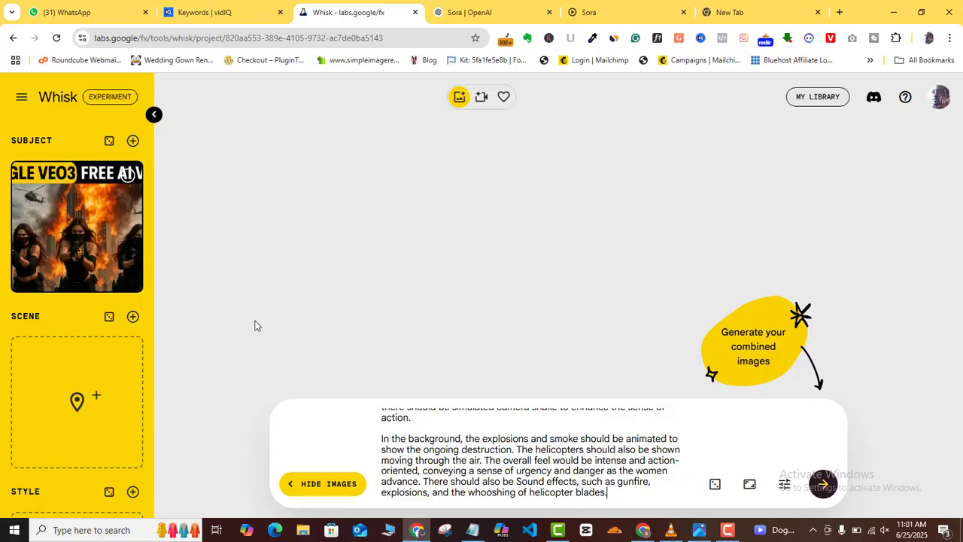
pyautogui.moveTo(259, 292)
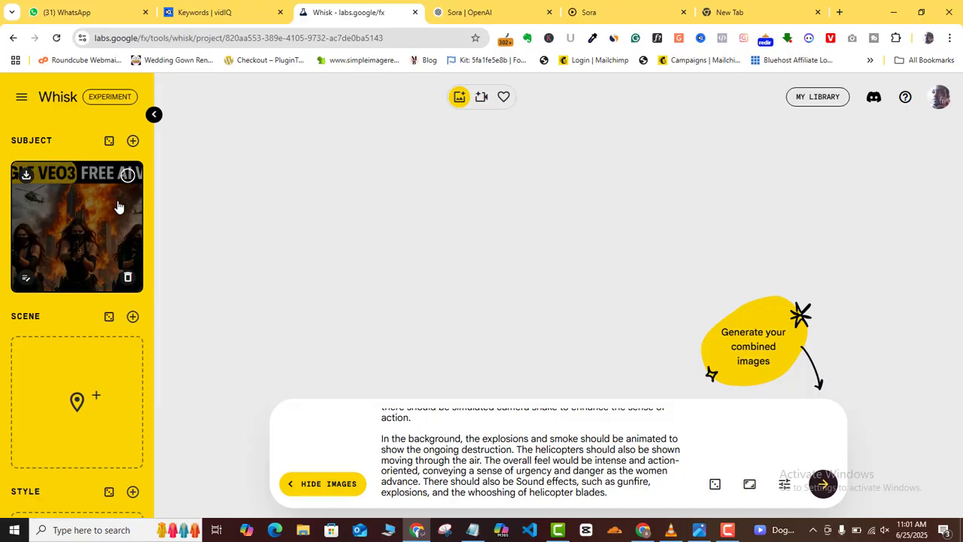
pyautogui.moveTo(108, 219)
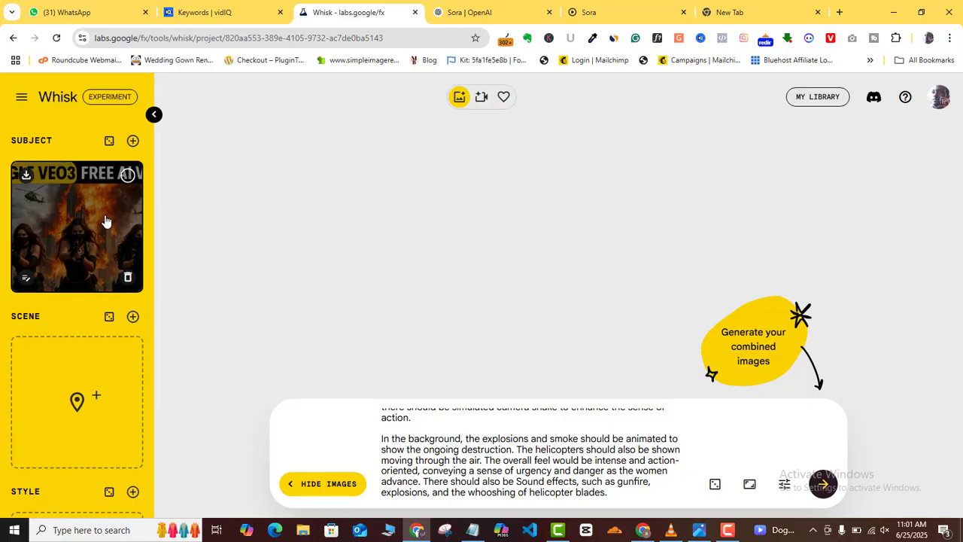
pyautogui.moveTo(221, 259)
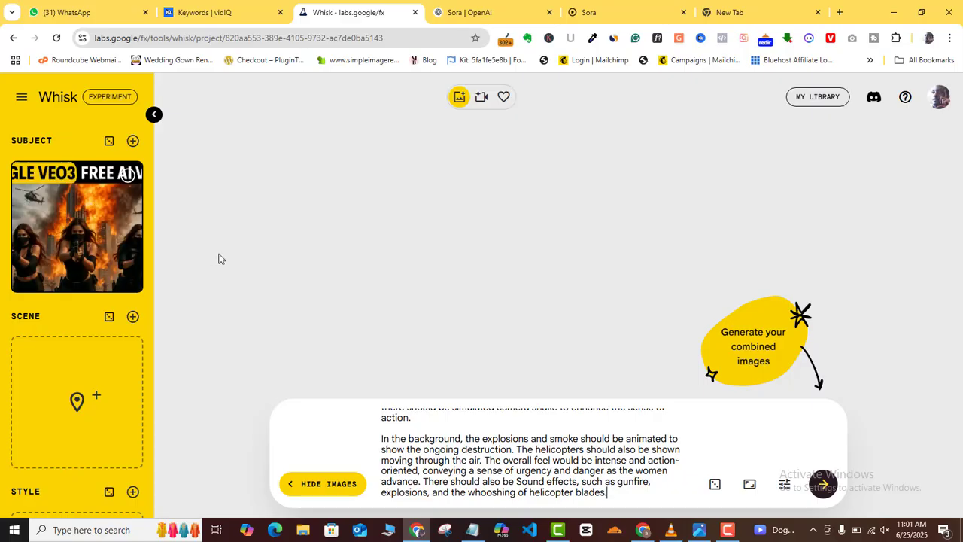
pyautogui.moveTo(193, 253)
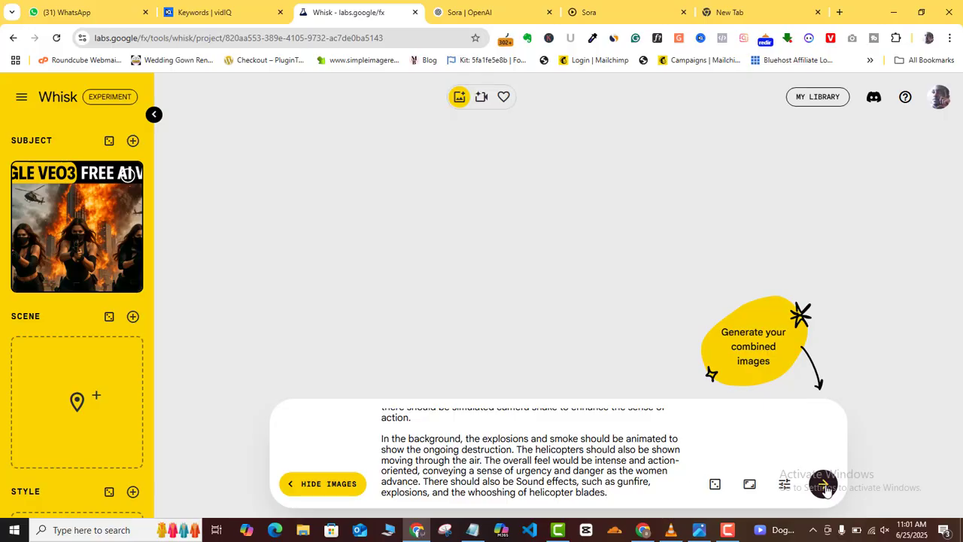
# Generate images from the thumbnail subject and the explosions, helicopters and sound-effects prompt
pyautogui.click(822, 485)
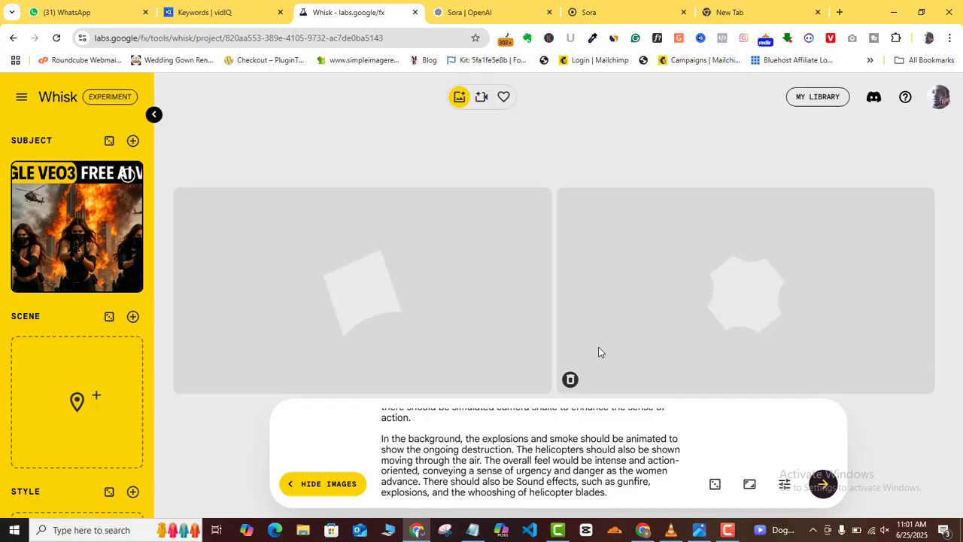
pyautogui.moveTo(497, 388)
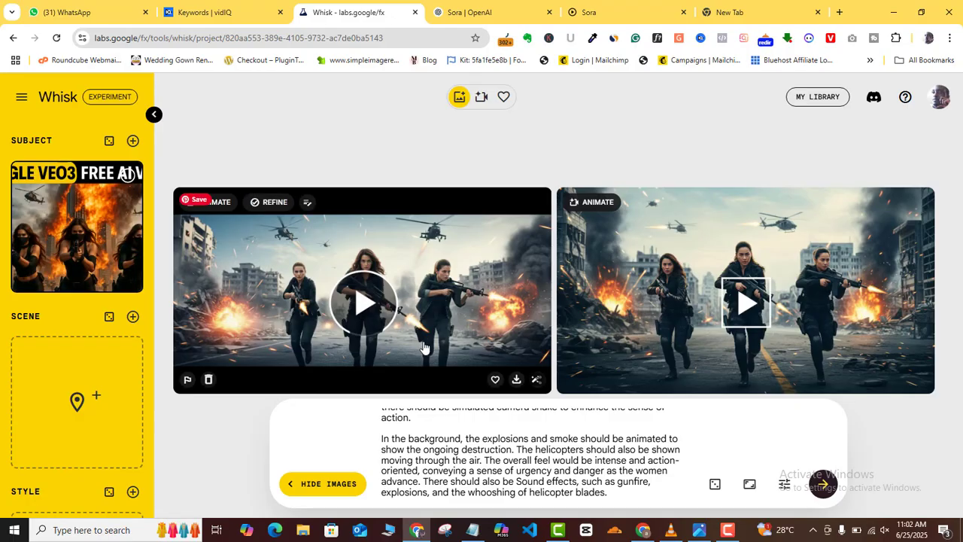
pyautogui.moveTo(108, 255)
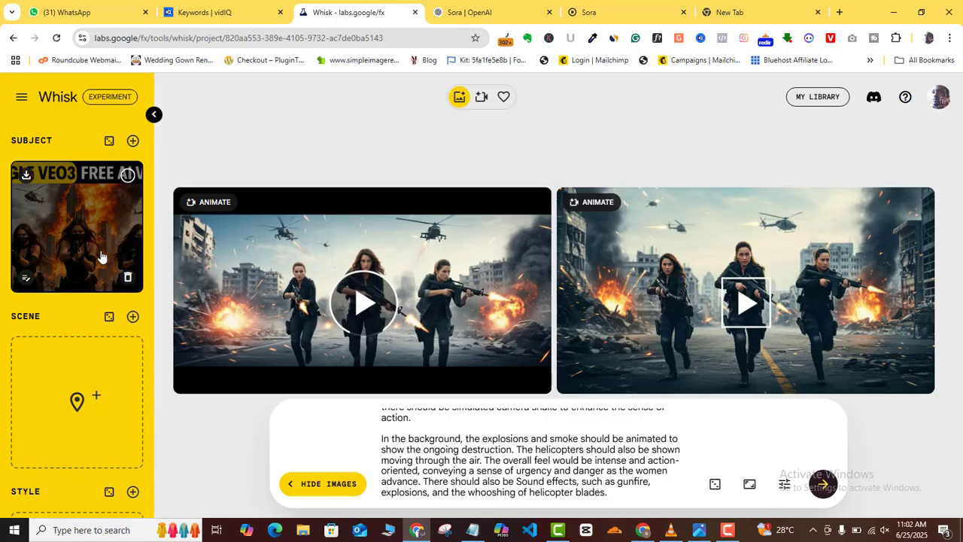
pyautogui.moveTo(253, 264)
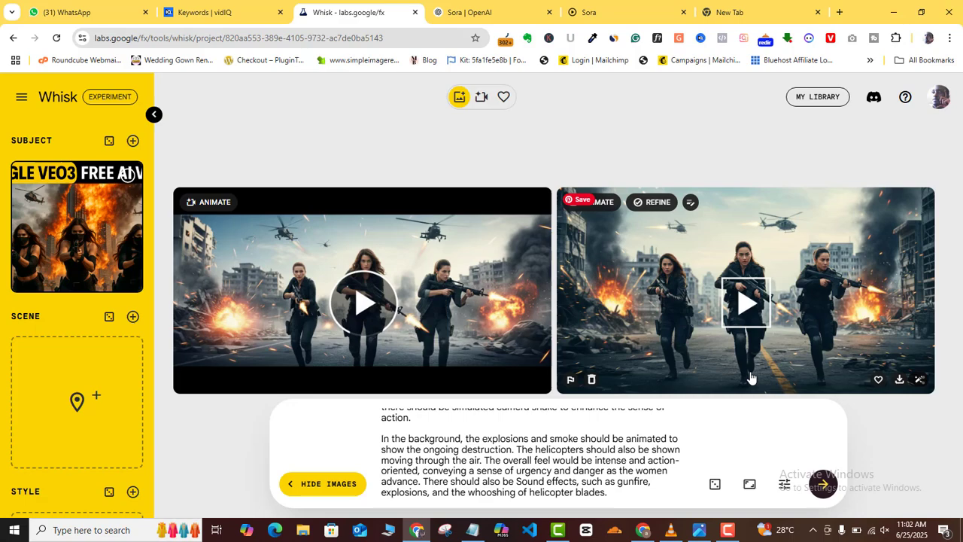
pyautogui.moveTo(466, 288)
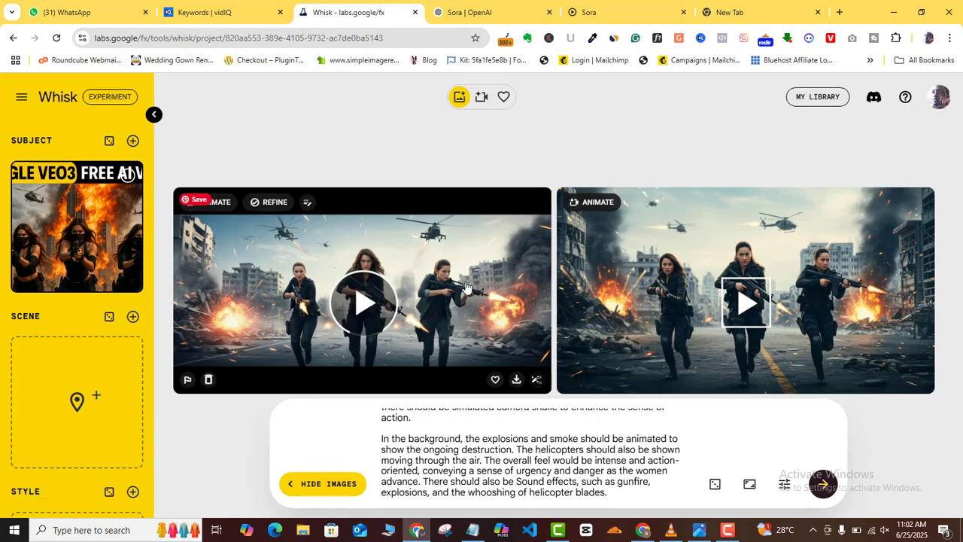
pyautogui.moveTo(313, 331)
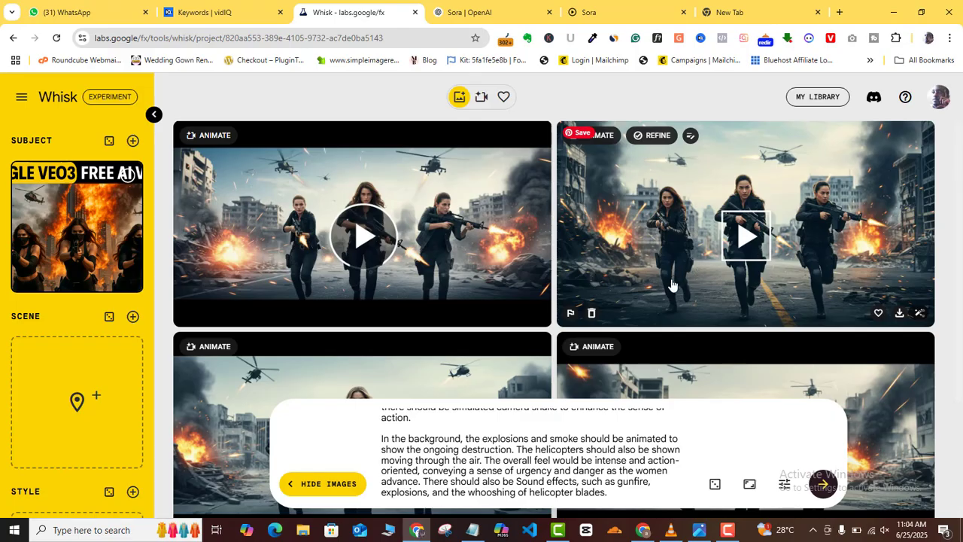
pyautogui.moveTo(708, 367)
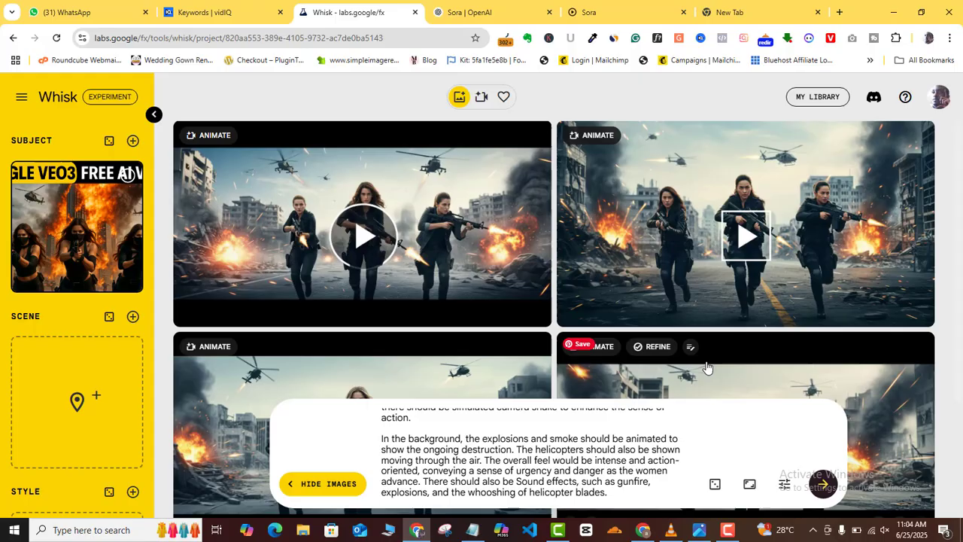
pyautogui.moveTo(232, 142)
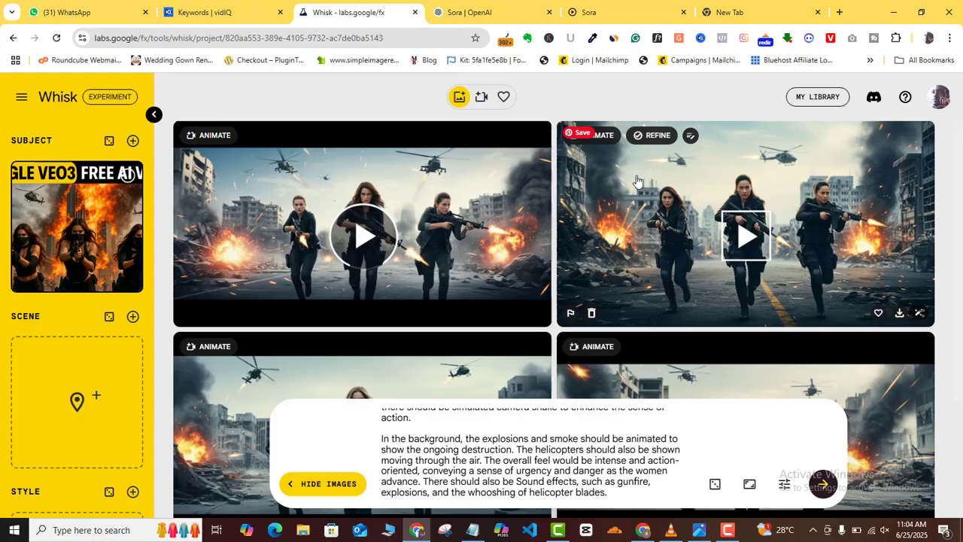
pyautogui.moveTo(650, 179)
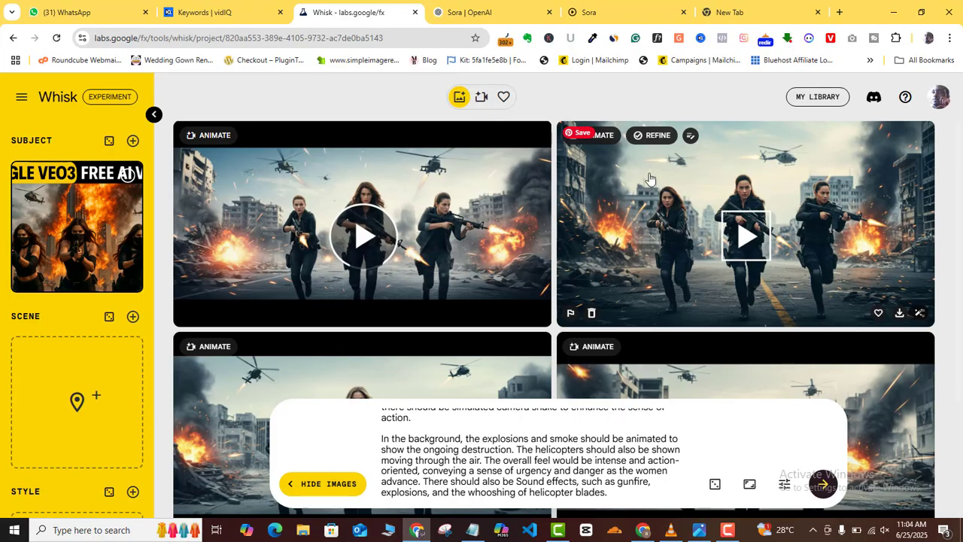
pyautogui.moveTo(594, 135)
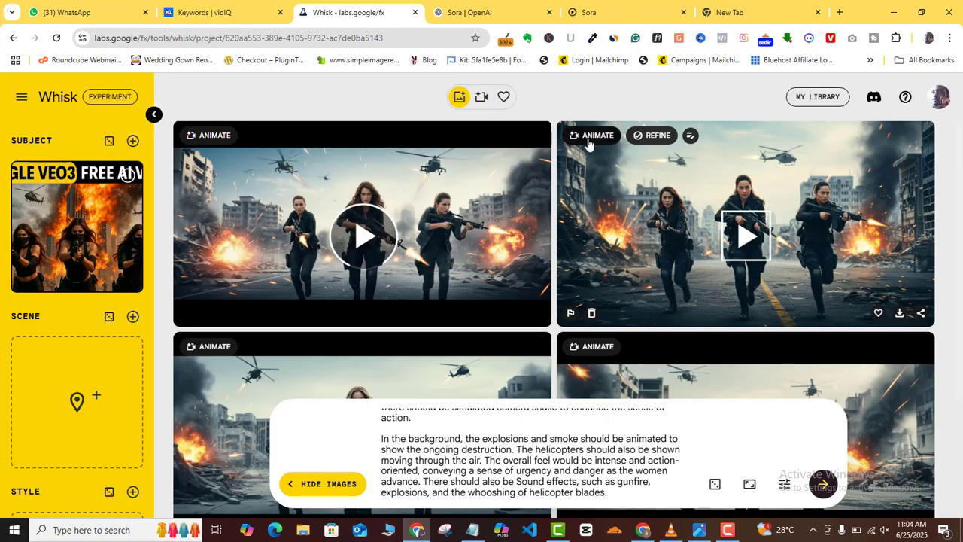
# Open the top-right image of the three armed women in the Animate view
pyautogui.click(745, 225)
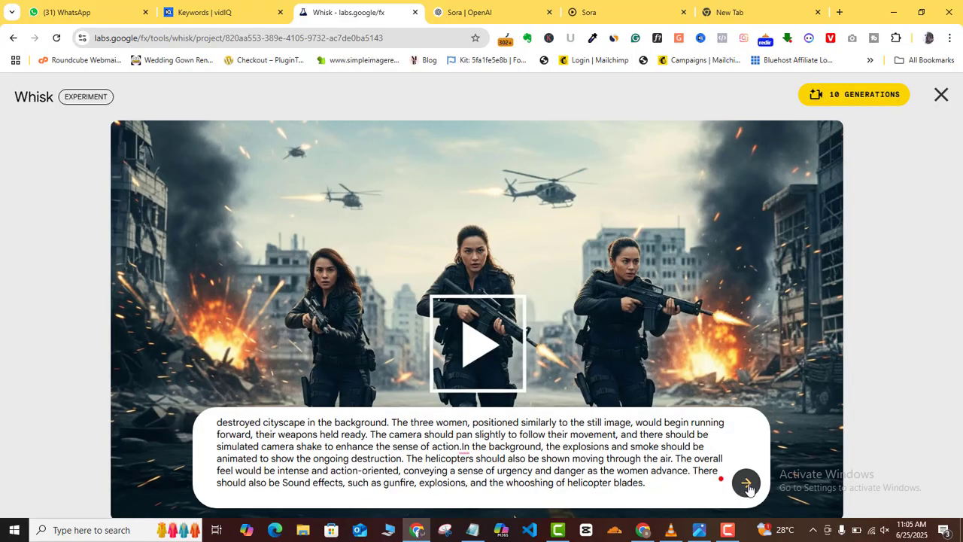
# Submit the animation prompt to create the Veo video and dismiss the progress toast
pyautogui.click(746, 482)
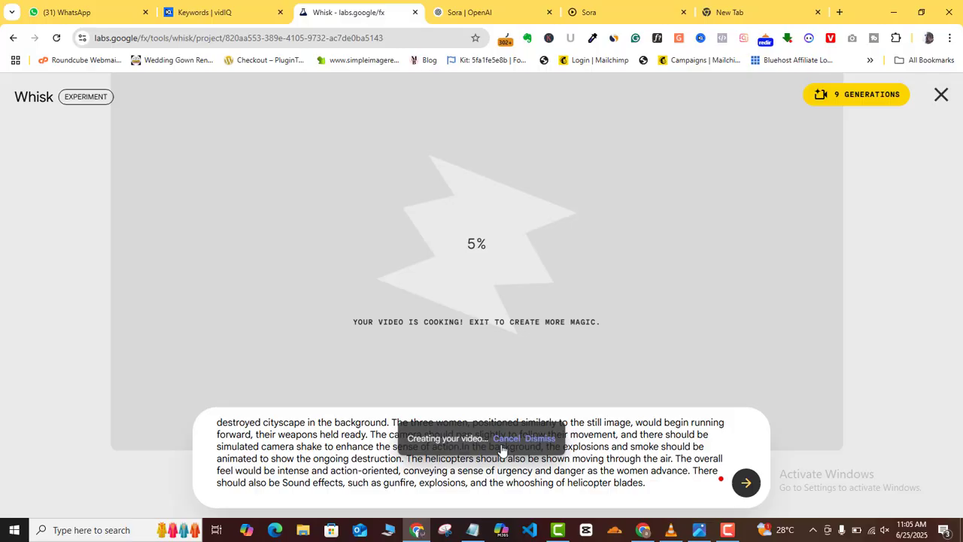
pyautogui.click(540, 438)
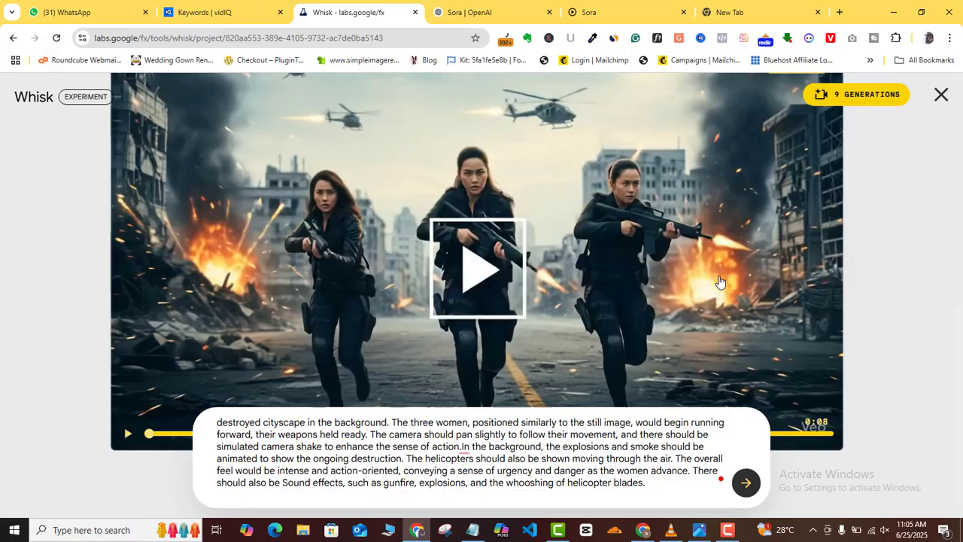
pyautogui.moveTo(876, 325)
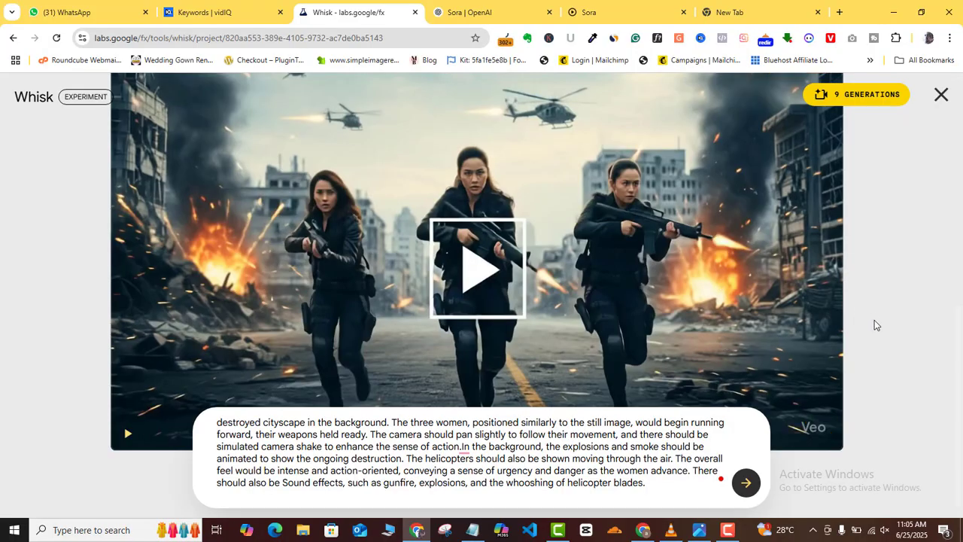
pyautogui.click(127, 434)
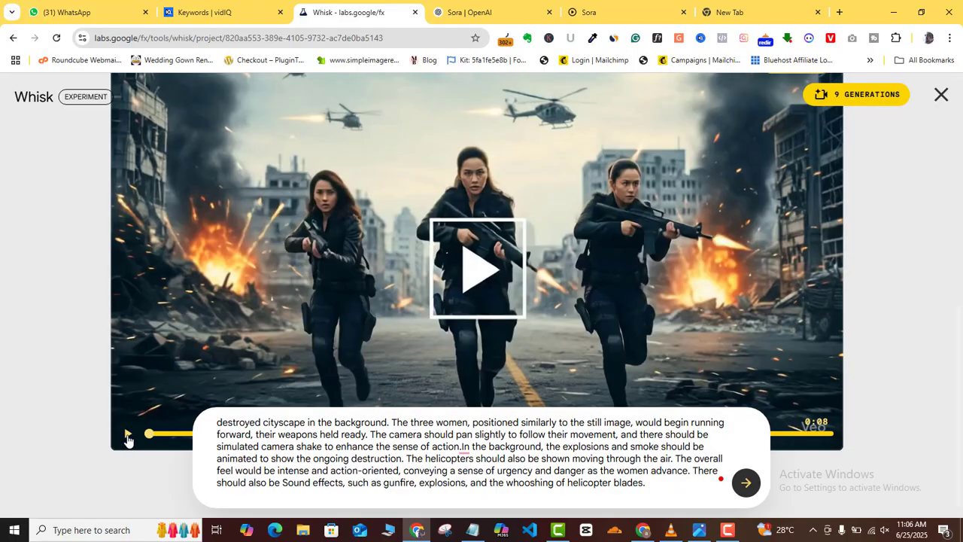
pyautogui.click(128, 435)
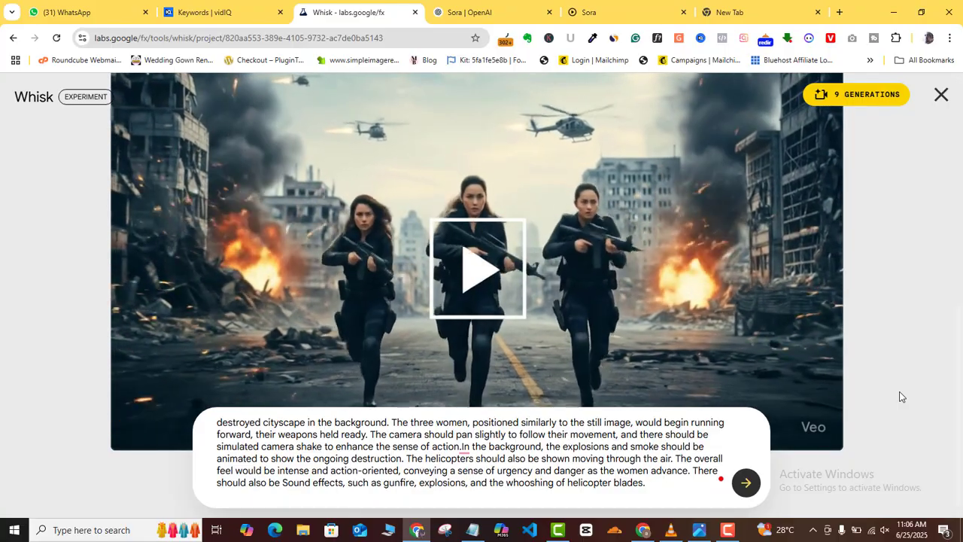
pyautogui.click(477, 267)
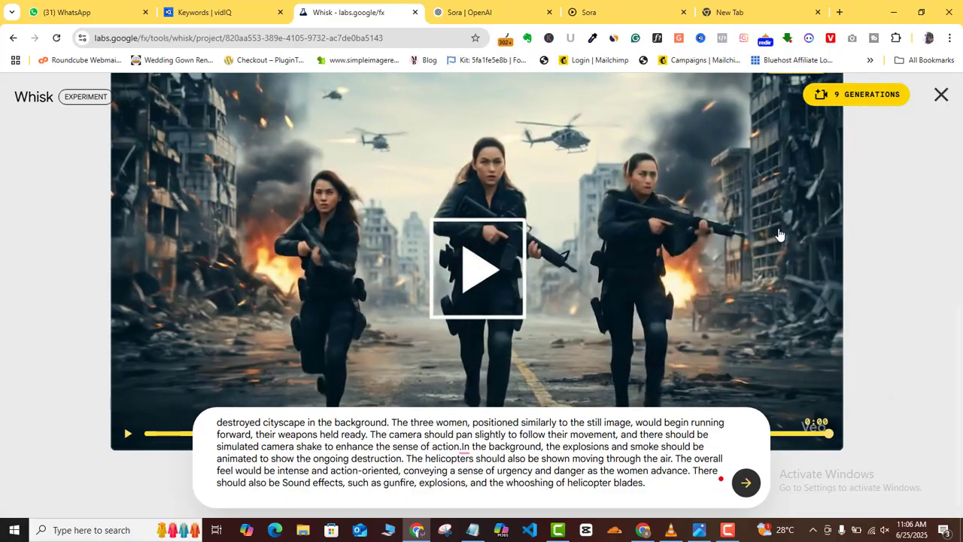
pyautogui.moveTo(835, 203)
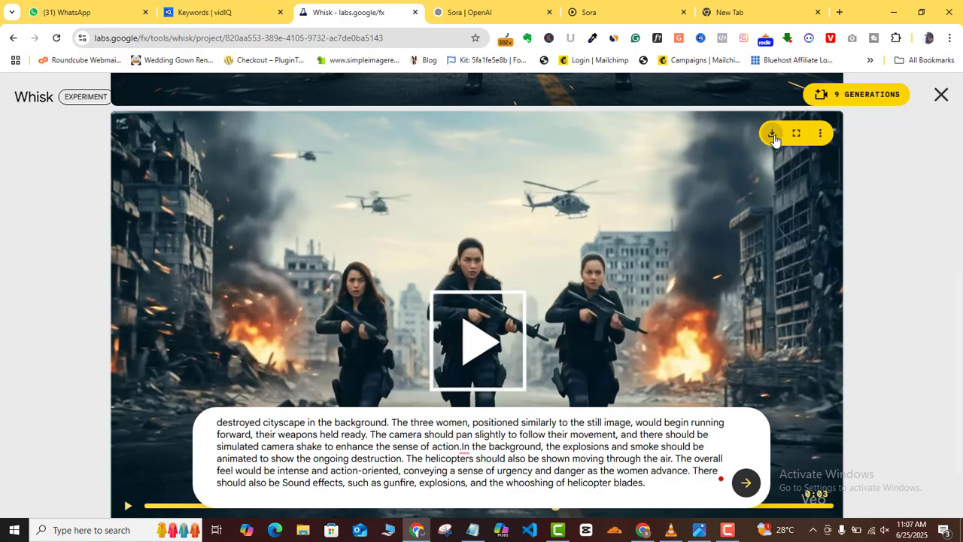
# Download the finished Veo video as an MP4 file rather than an animated GIF
pyautogui.click(772, 133)
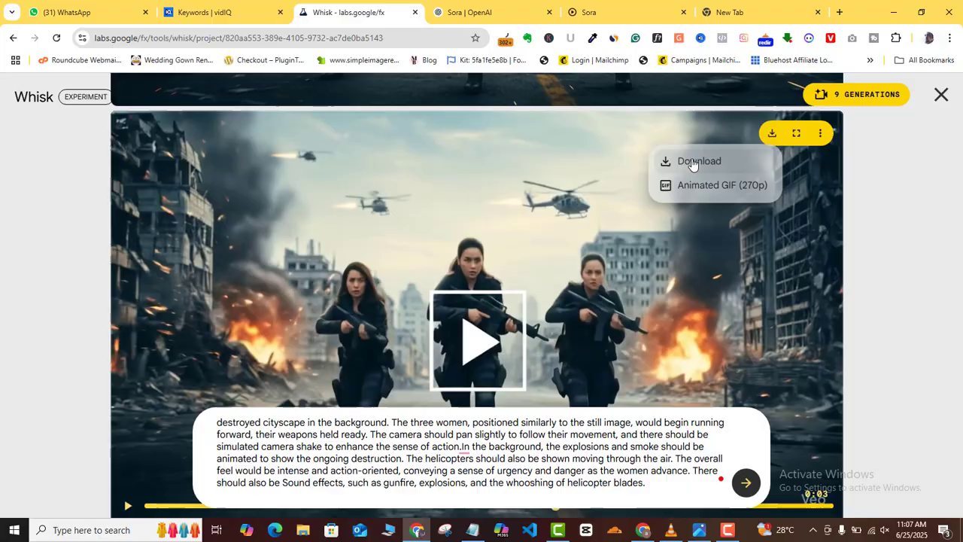
pyautogui.moveTo(700, 185)
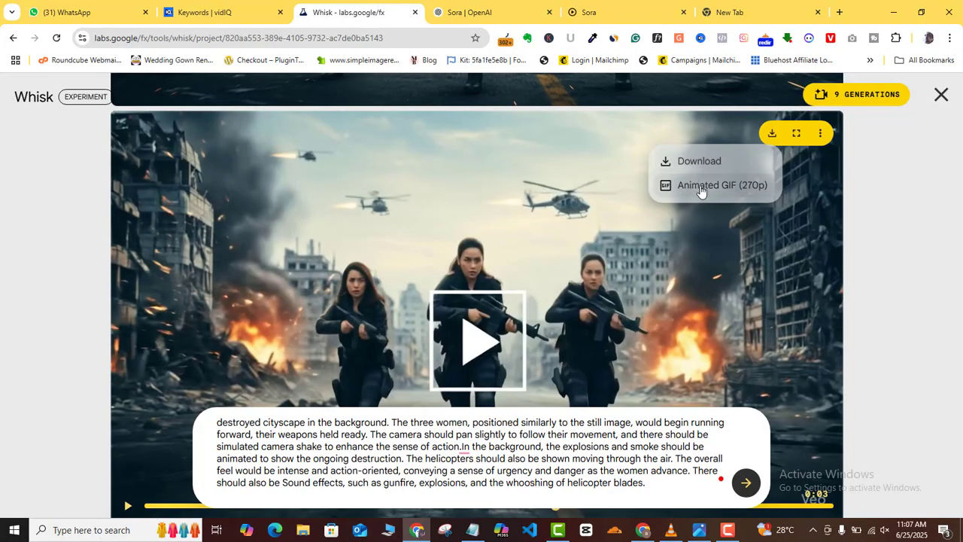
pyautogui.moveTo(704, 165)
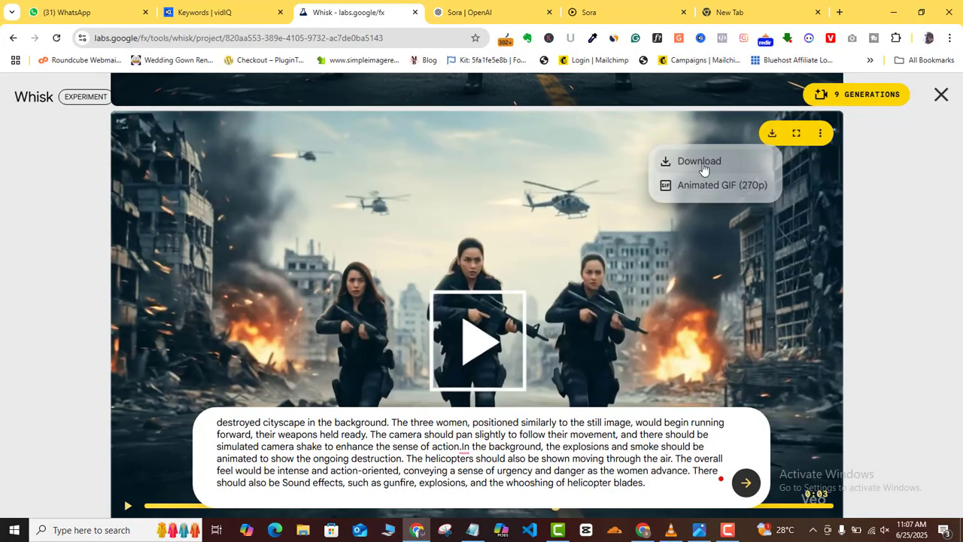
pyautogui.moveTo(692, 162)
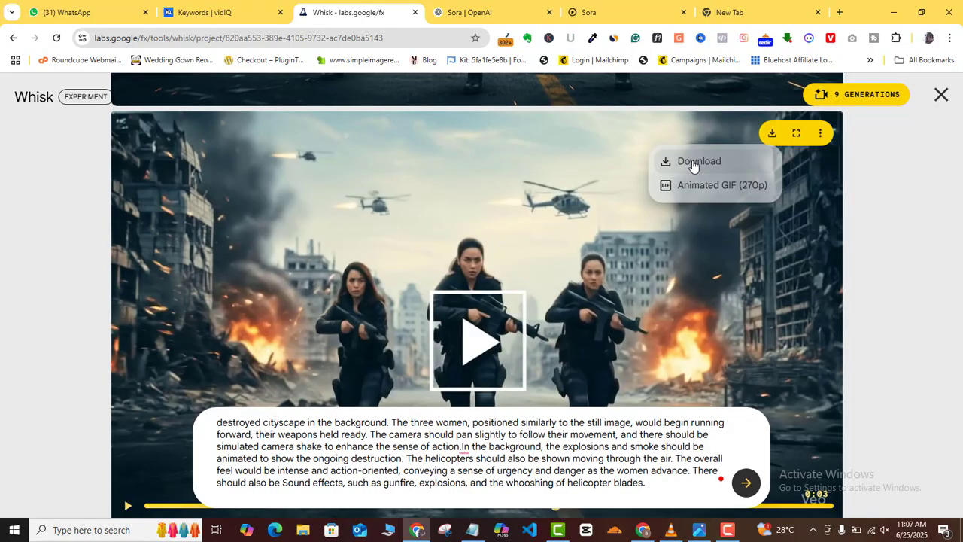
pyautogui.click(698, 161)
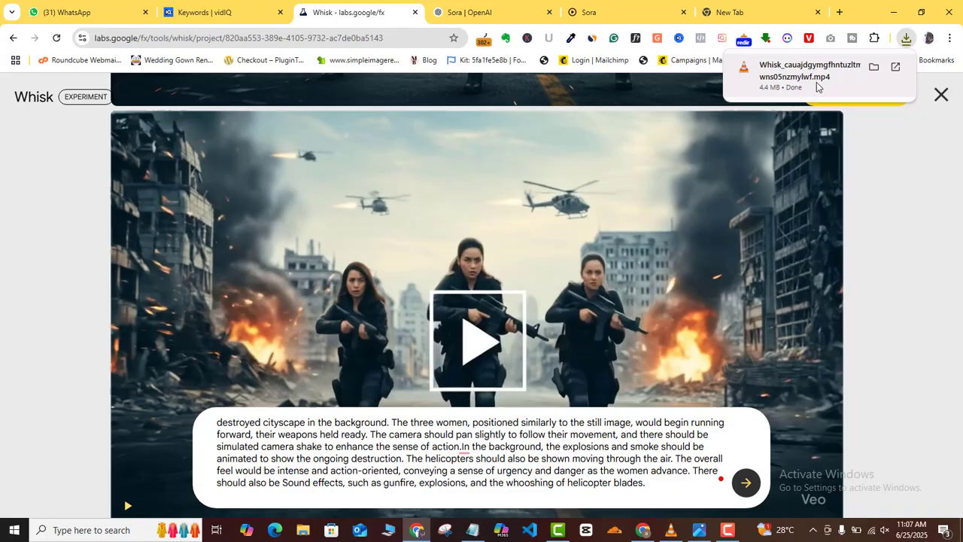
pyautogui.moveTo(831, 81)
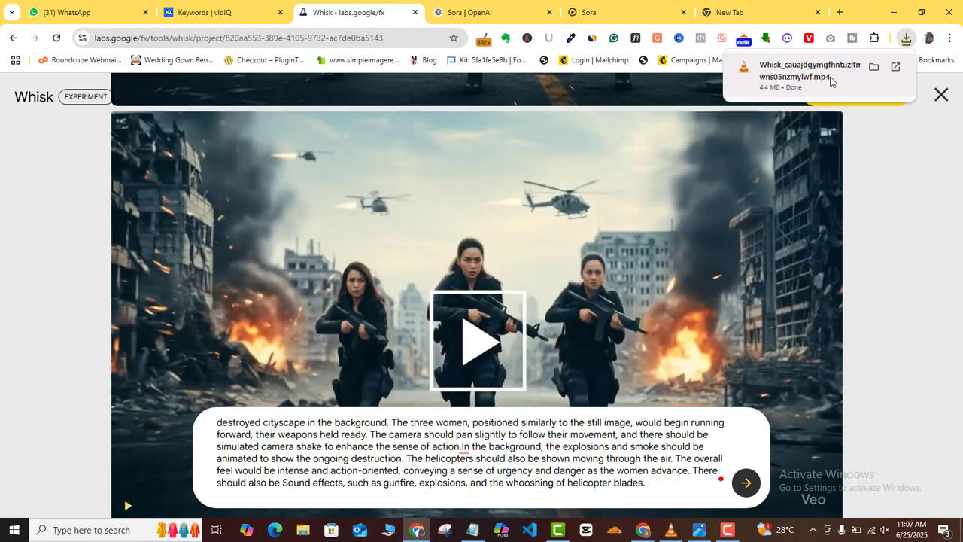
pyautogui.moveTo(882, 156)
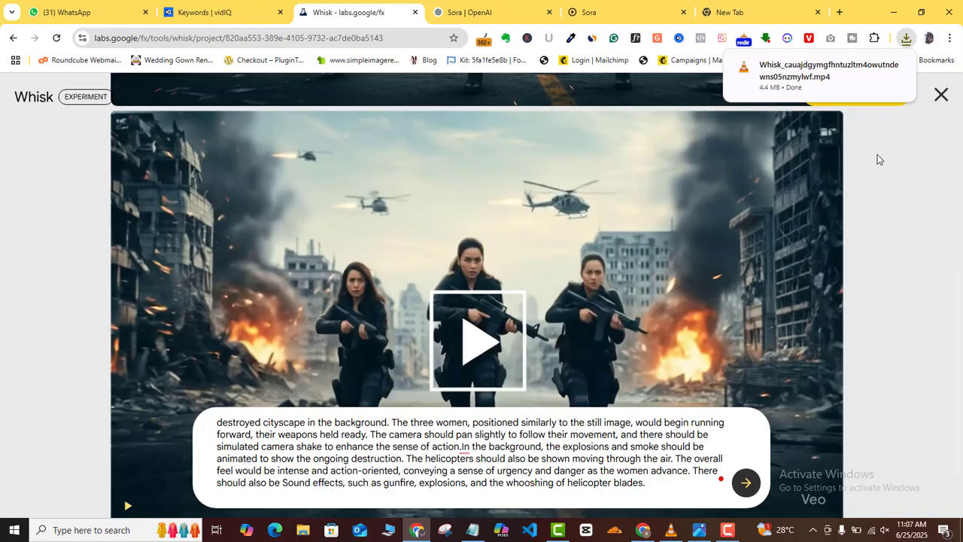
pyautogui.moveTo(879, 189)
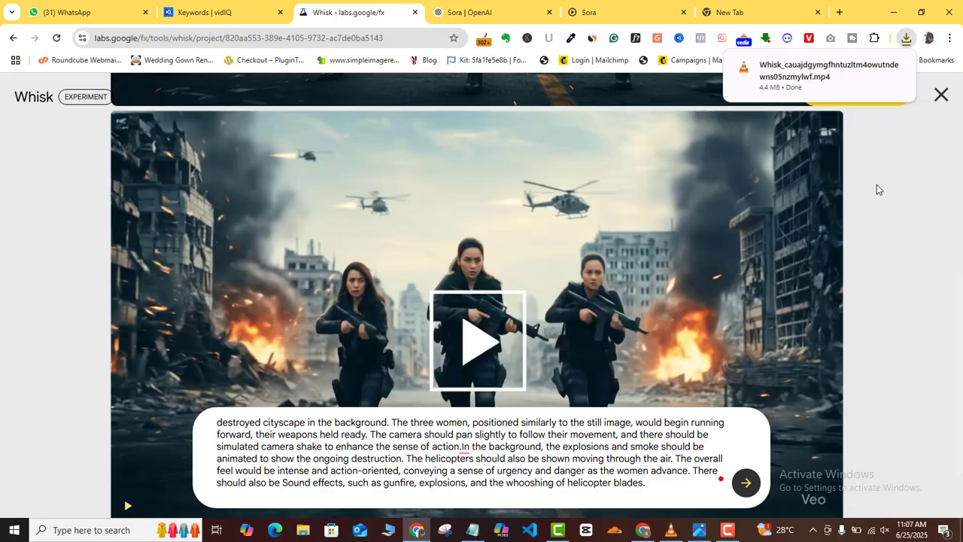